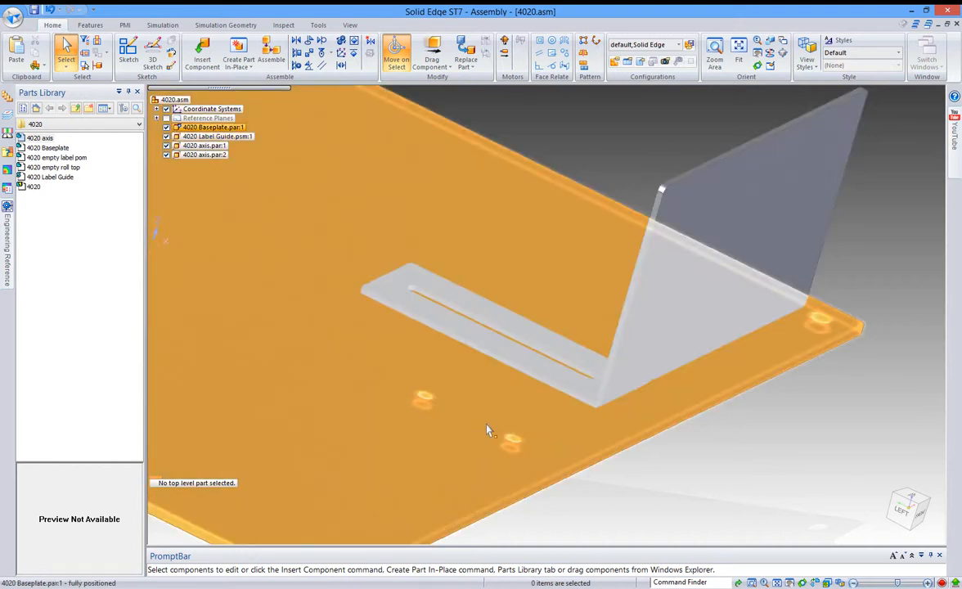
{"action": "mouse_move", "coordinate": [511, 441]}
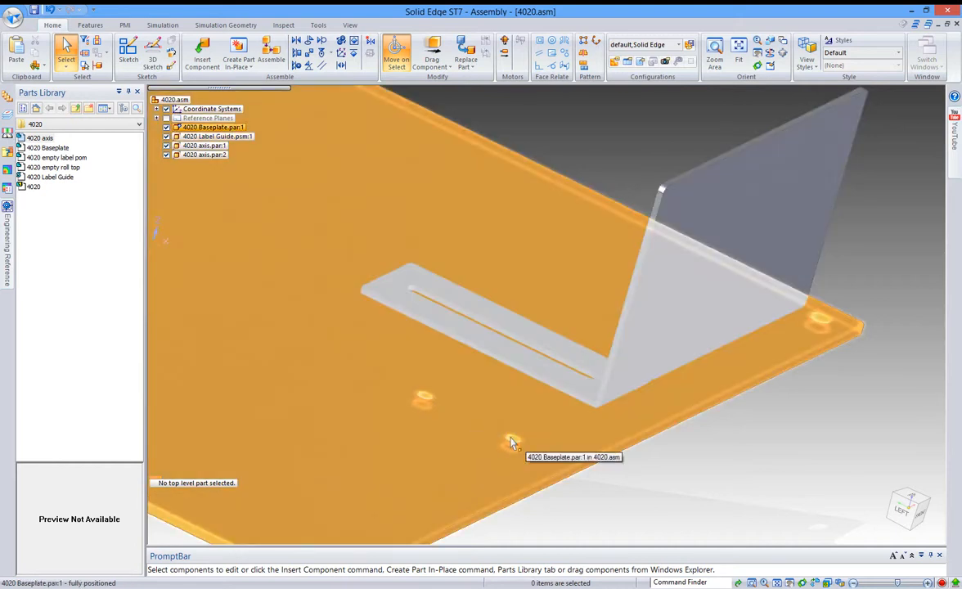
{"action": "mouse_move", "coordinate": [465, 412]}
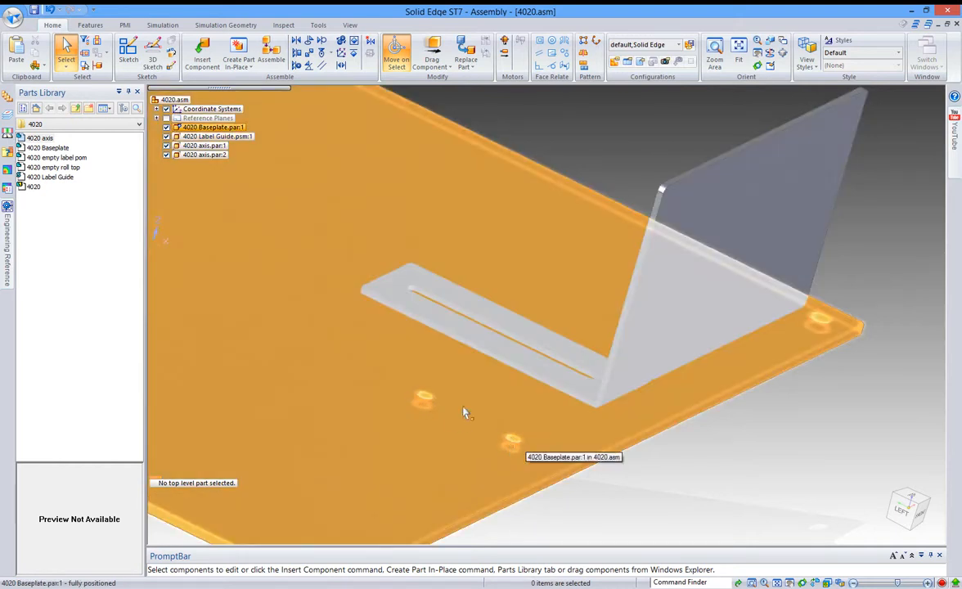
{"action": "mouse_move", "coordinate": [429, 392]}
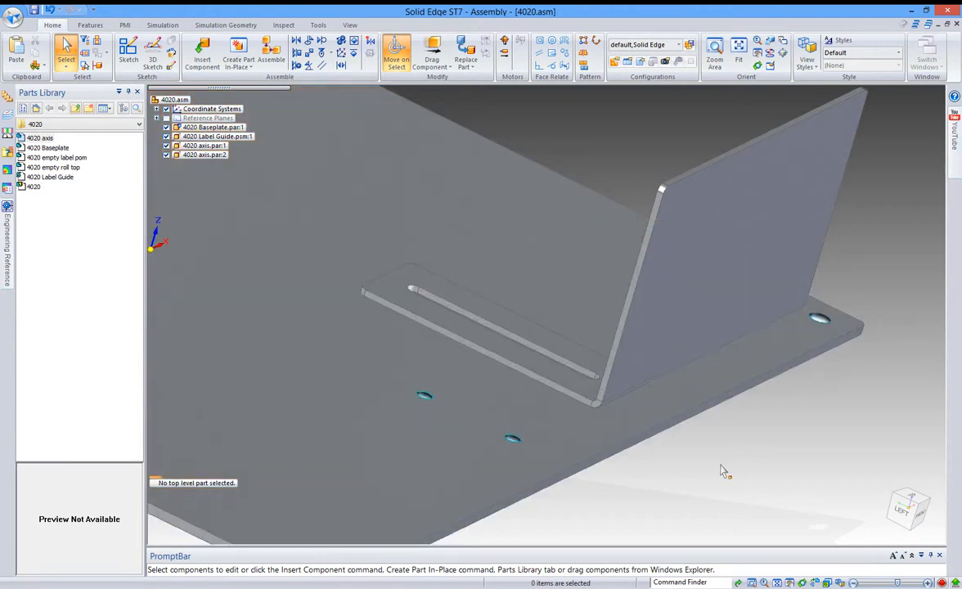
{"action": "mouse_move", "coordinate": [516, 393]}
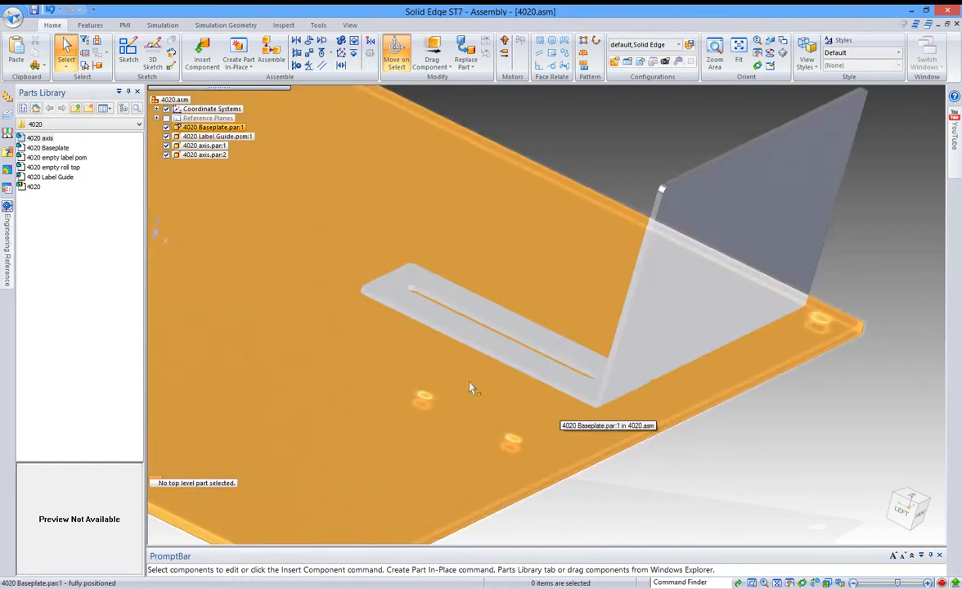
{"action": "mouse_move", "coordinate": [544, 406]}
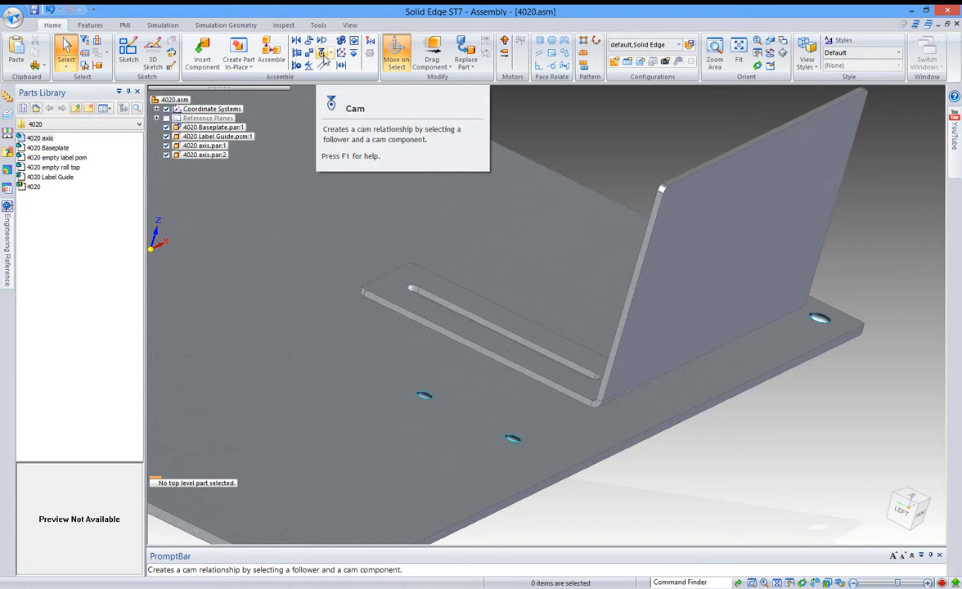
{"action": "mouse_move", "coordinate": [324, 53]}
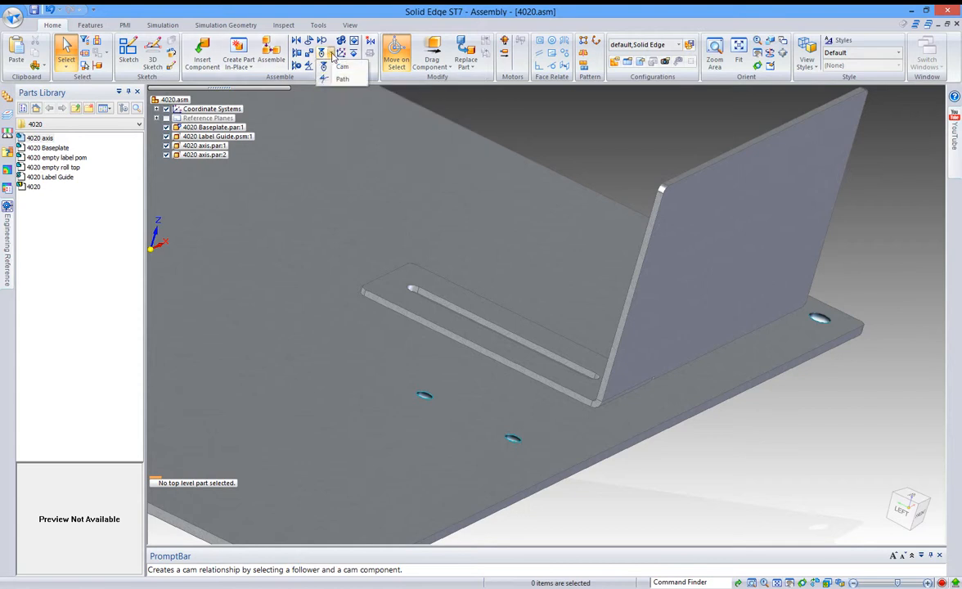
{"action": "mouse_move", "coordinate": [342, 79]}
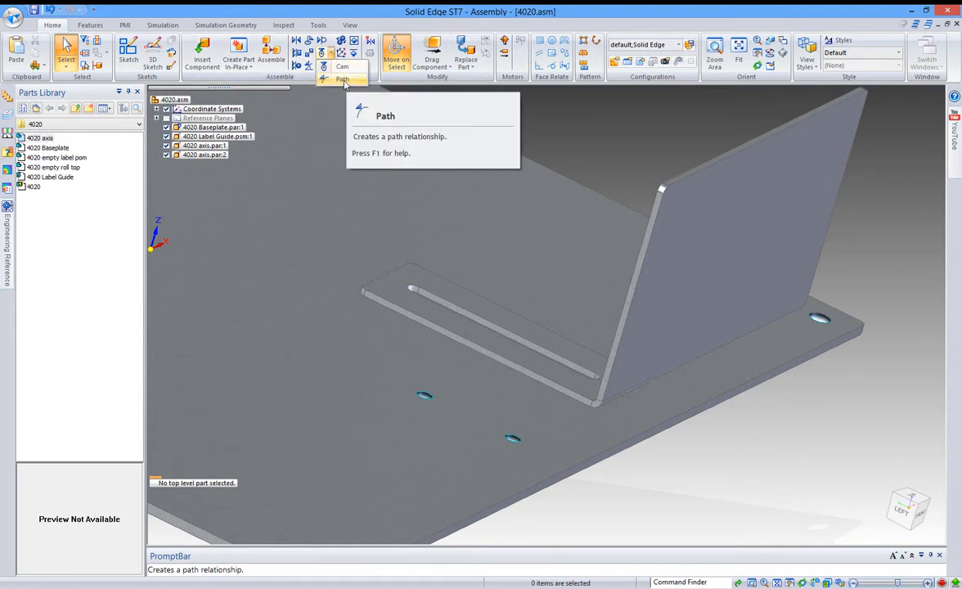
Start a Path relationship from the Cam dropdown for the bracket slot.
{"action": "left_click", "coordinate": [342, 78]}
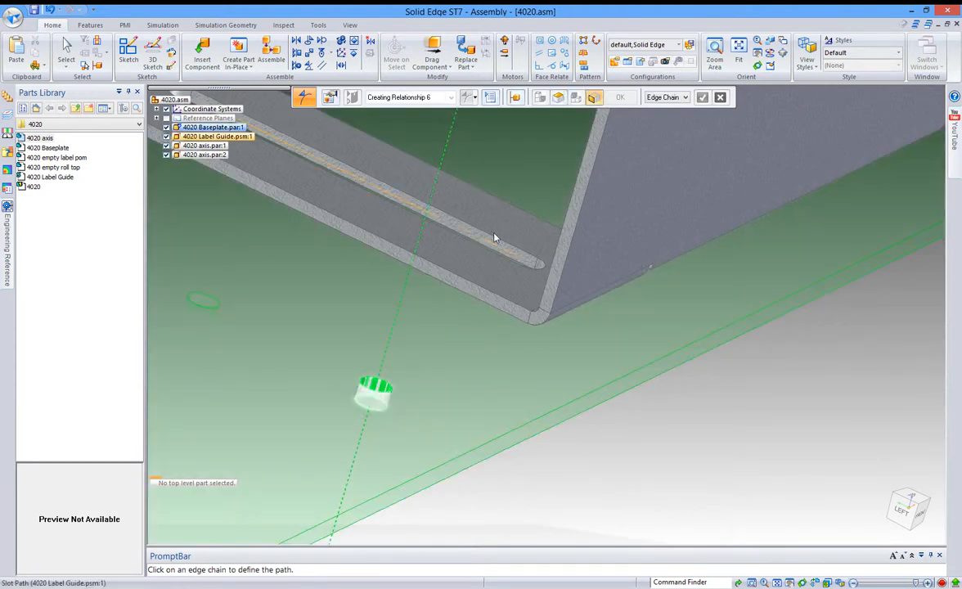
{"action": "mouse_move", "coordinate": [495, 250]}
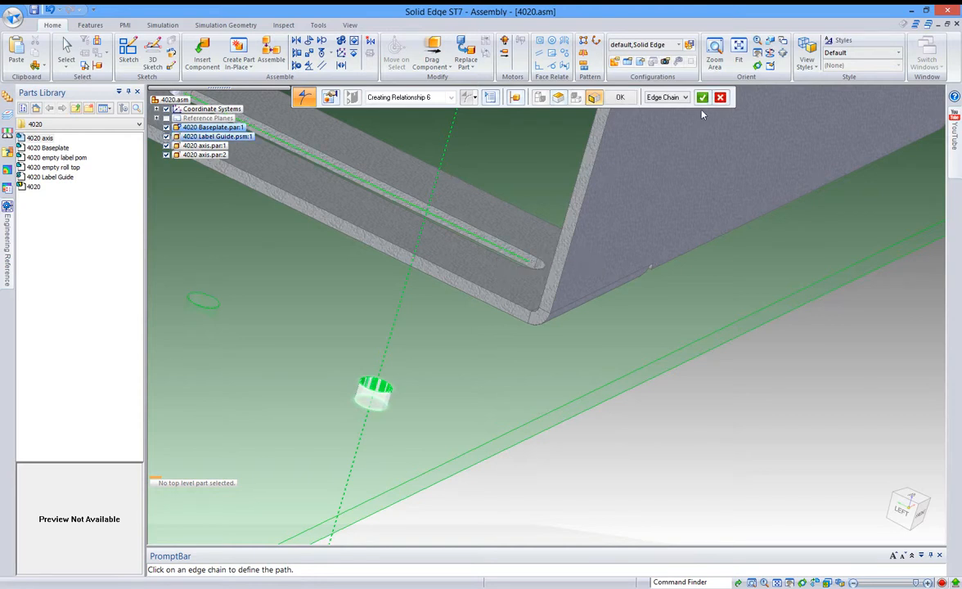
{"action": "mouse_move", "coordinate": [702, 97]}
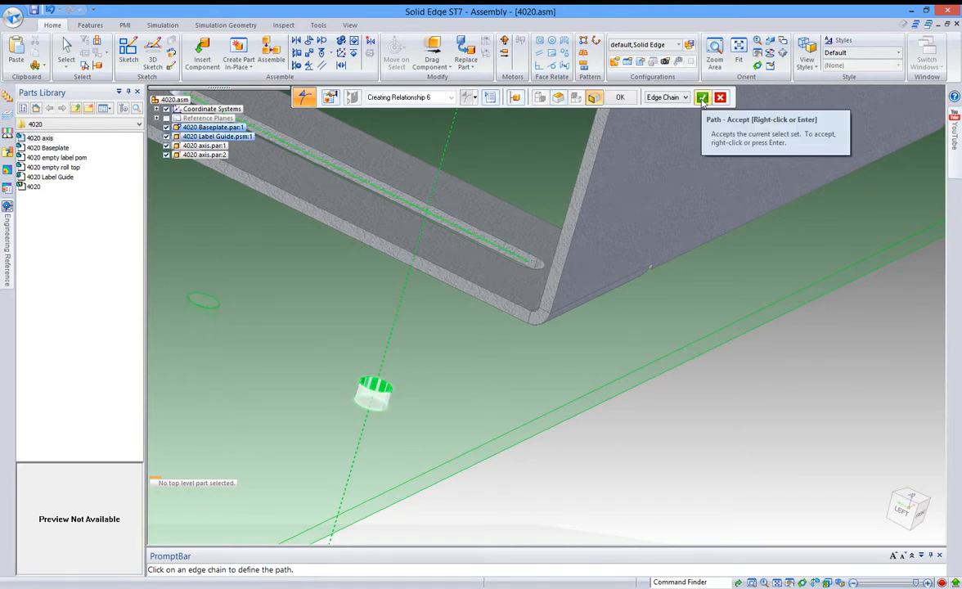
Accept the slot edge chain as the path, finish the relationship, and drag the bracket along its slot.
{"action": "left_click", "coordinate": [702, 96]}
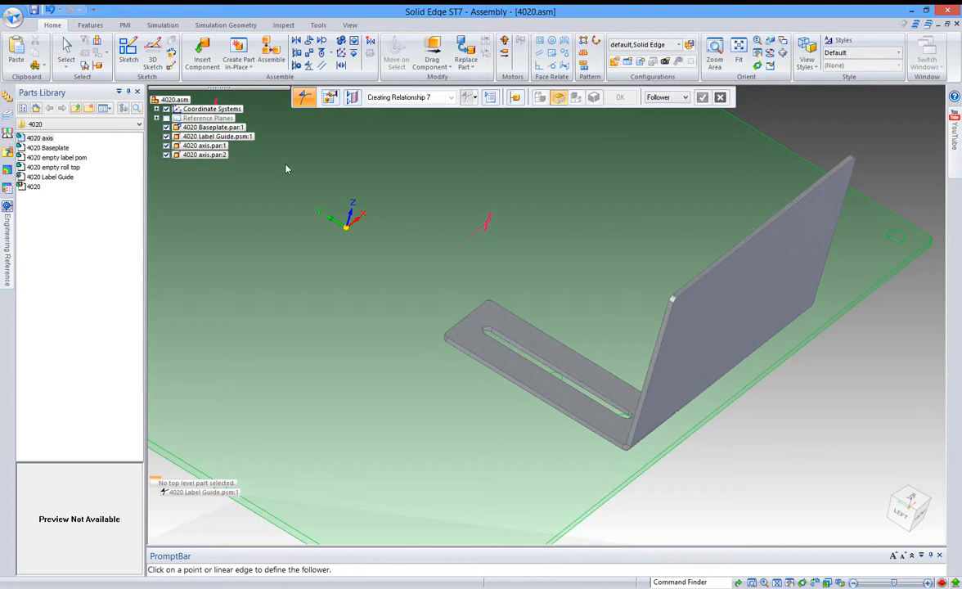
{"action": "left_click", "coordinate": [66, 53]}
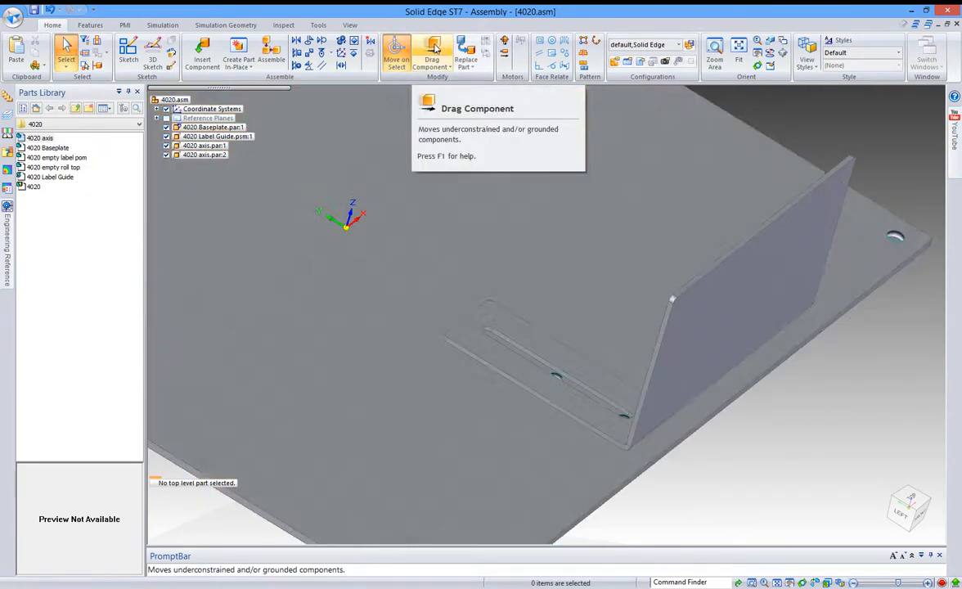
{"action": "left_click", "coordinate": [432, 47]}
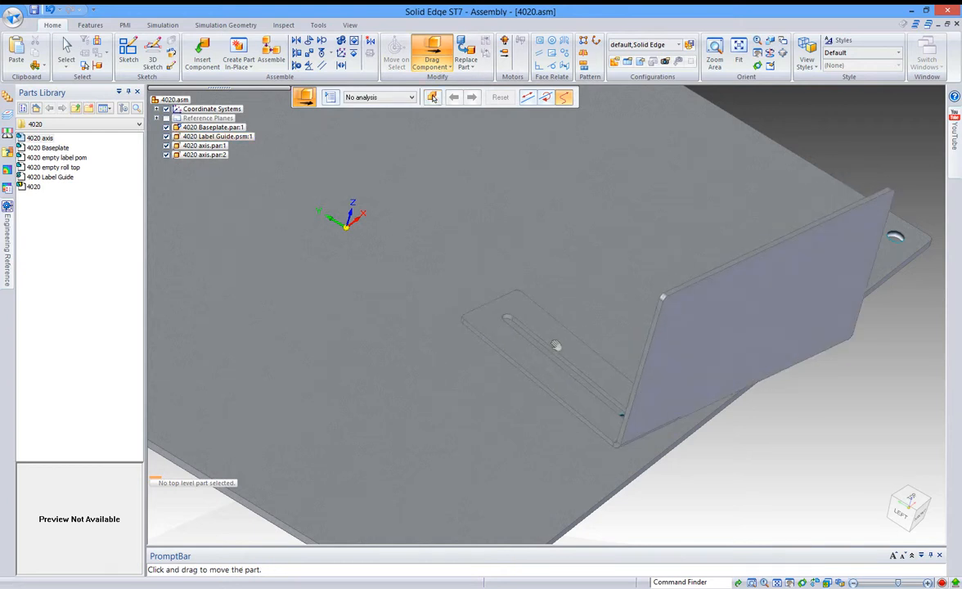
{"action": "left_click_drag", "start_coordinate": [557, 343], "coordinate": [606, 337]}
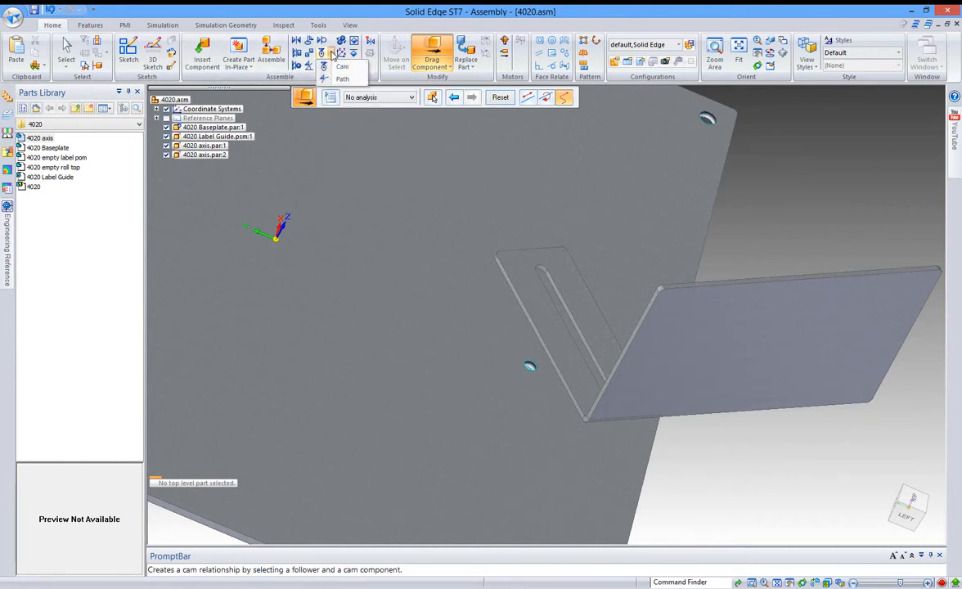
Create a second Path relationship with the other baseplate hole axis following the slot edge chain.
{"action": "left_click", "coordinate": [342, 66]}
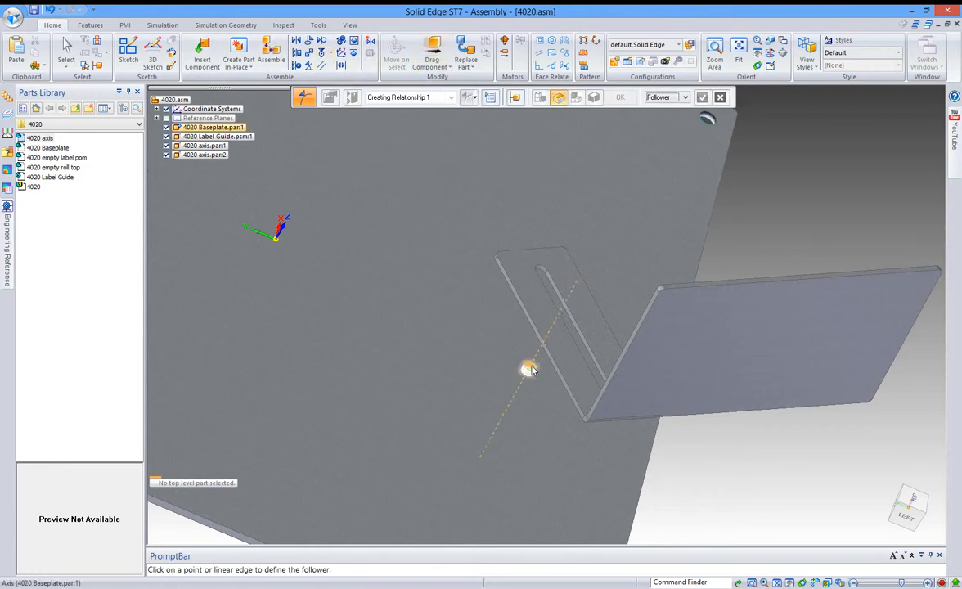
{"action": "left_click", "coordinate": [531, 370]}
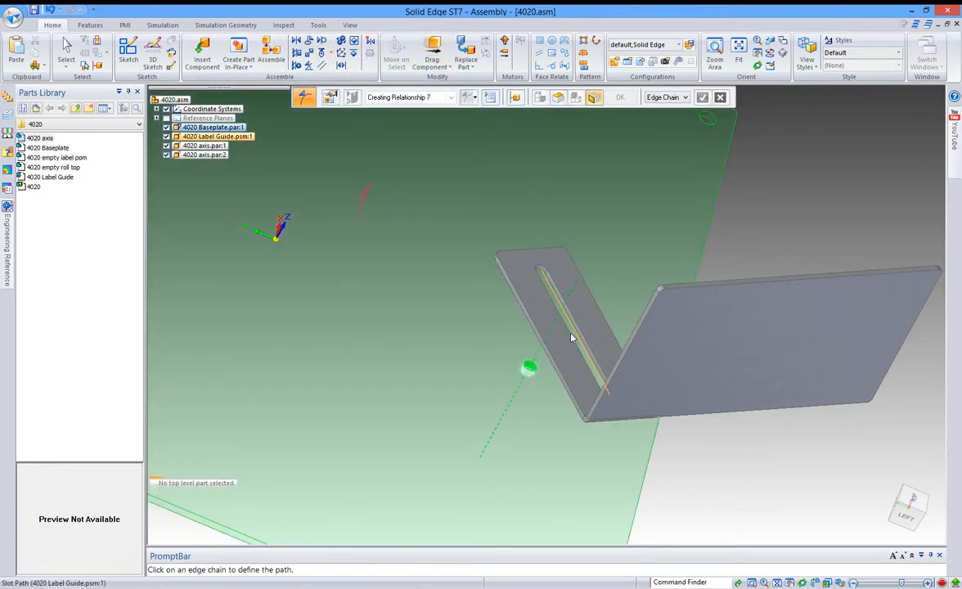
{"action": "mouse_move", "coordinate": [583, 332]}
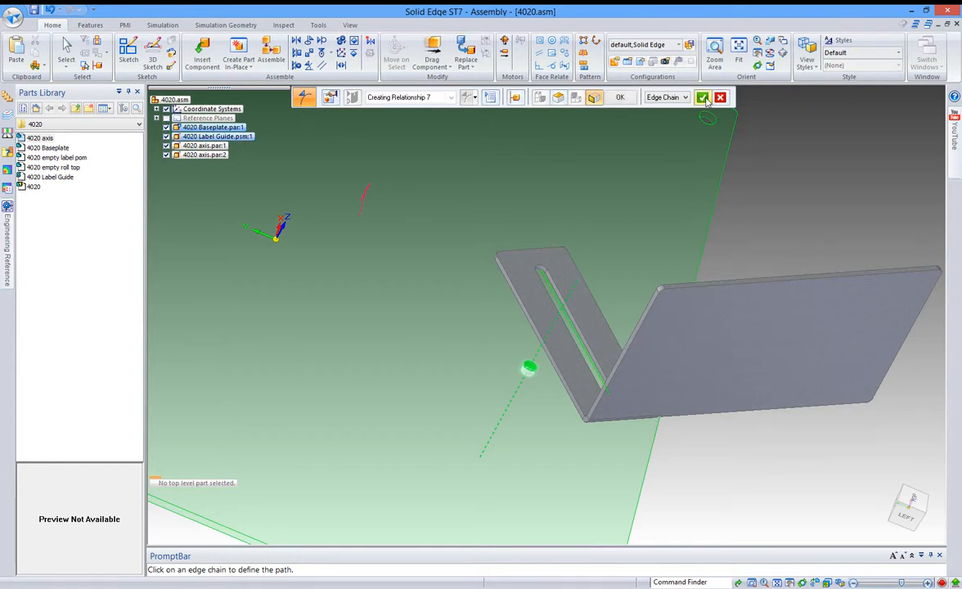
{"action": "left_click", "coordinate": [703, 98]}
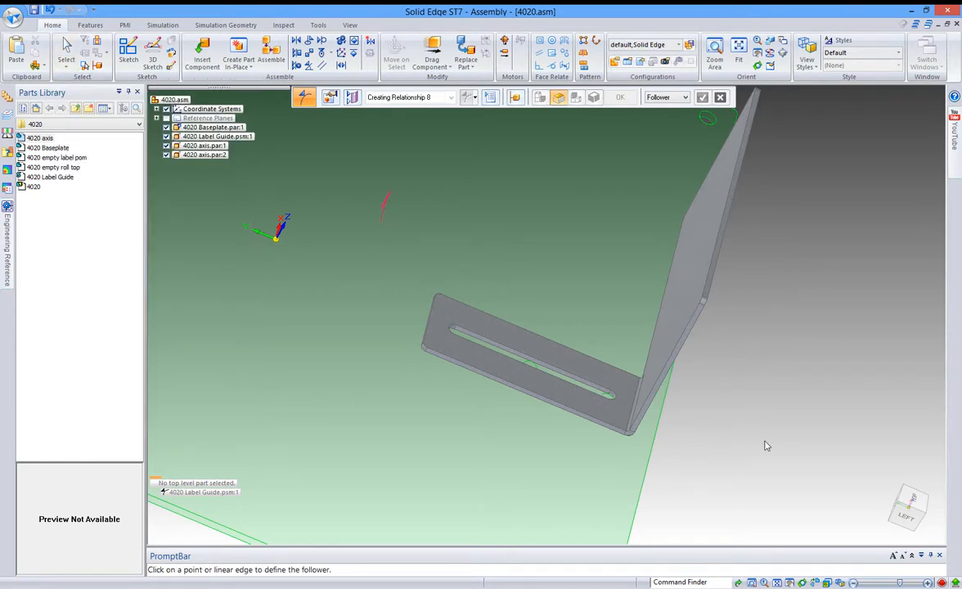
{"action": "mouse_move", "coordinate": [66, 53]}
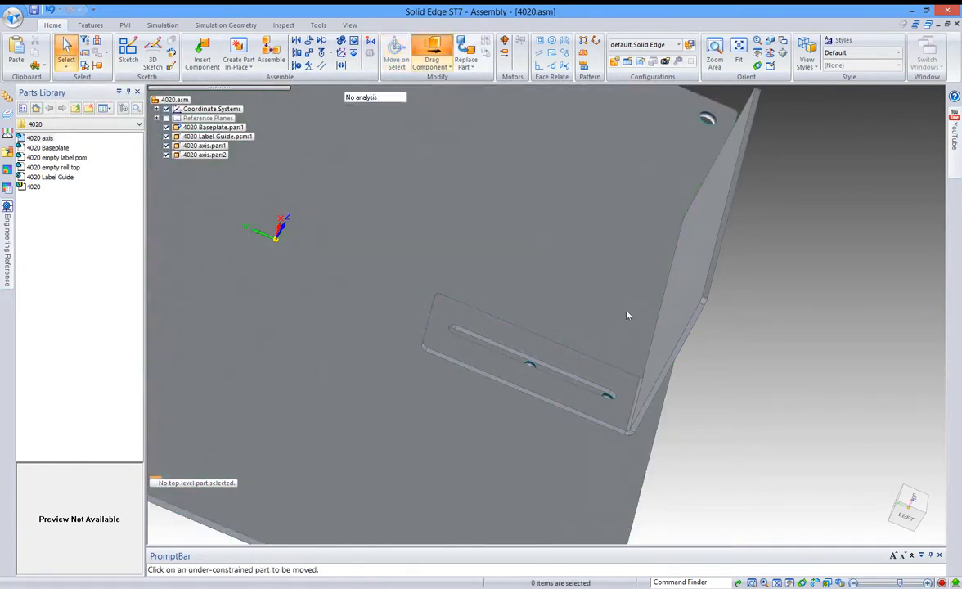
Drag the bracket to verify it slides only within the slot length over both holes.
{"action": "left_click", "coordinate": [433, 52]}
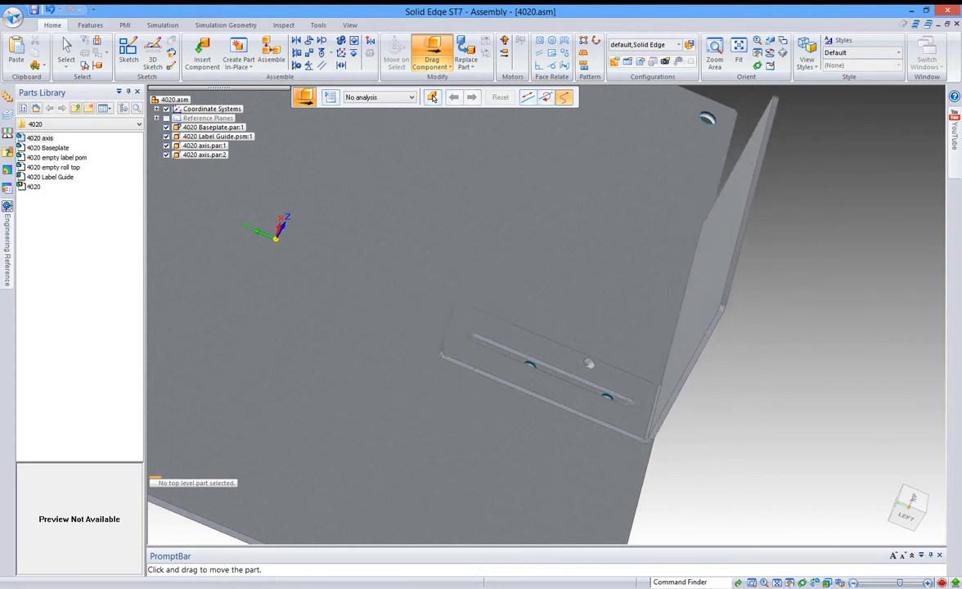
{"action": "left_click_drag", "start_coordinate": [589, 363], "coordinate": [635, 384]}
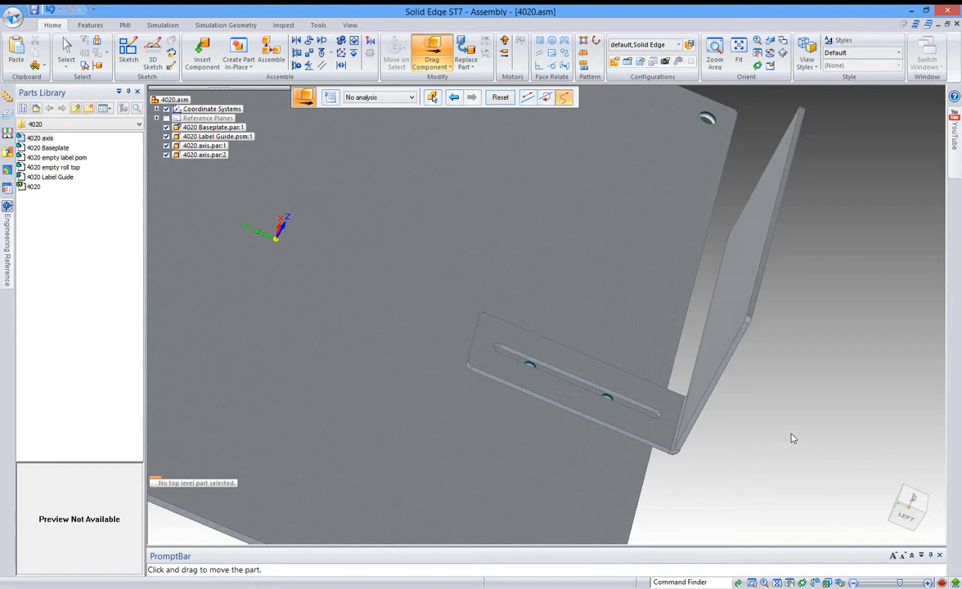
{"action": "mouse_move", "coordinate": [790, 483]}
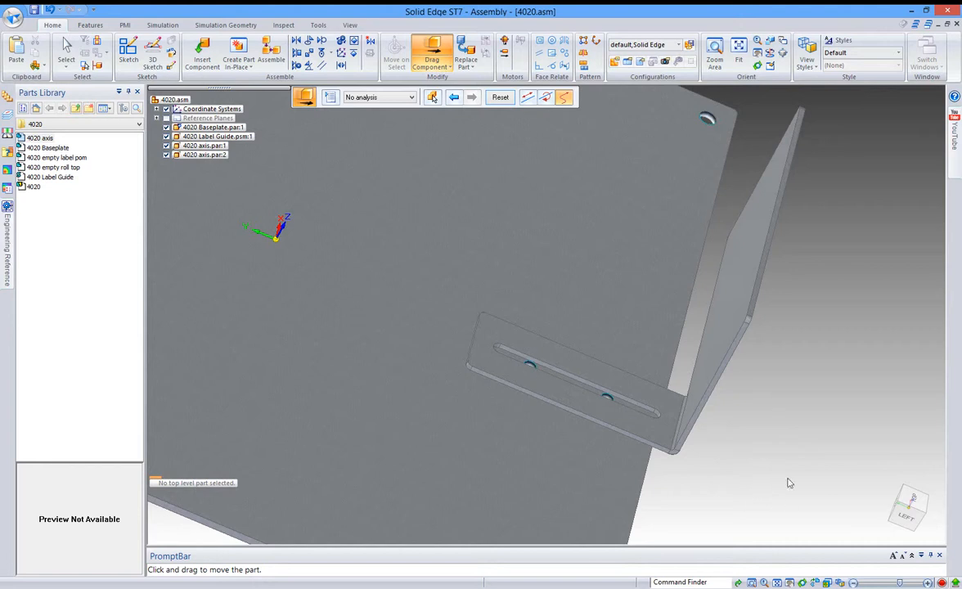
{"action": "mouse_move", "coordinate": [792, 461]}
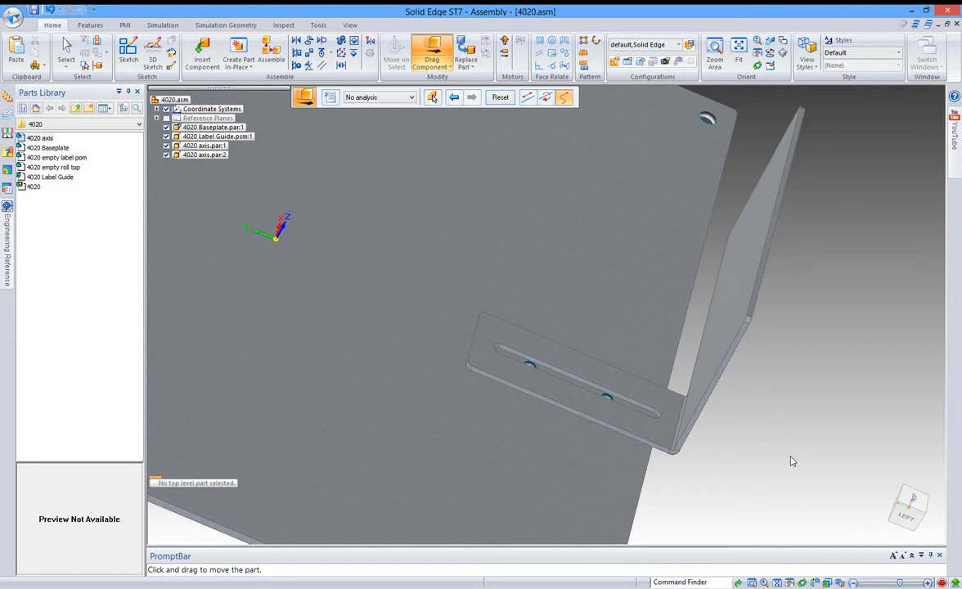